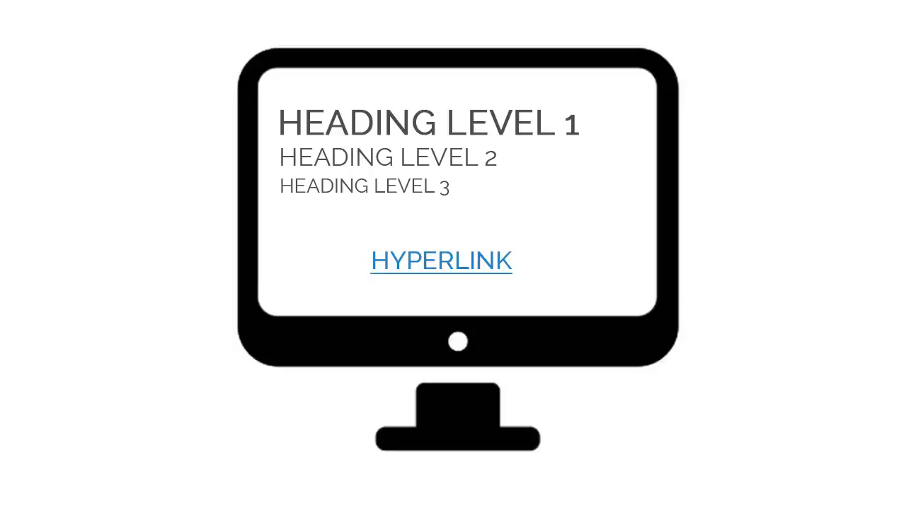
# Step: Advance the animation so the HYPERLINK text leaves the monitor, showing only three heading levels
pyautogui.click(440, 261)
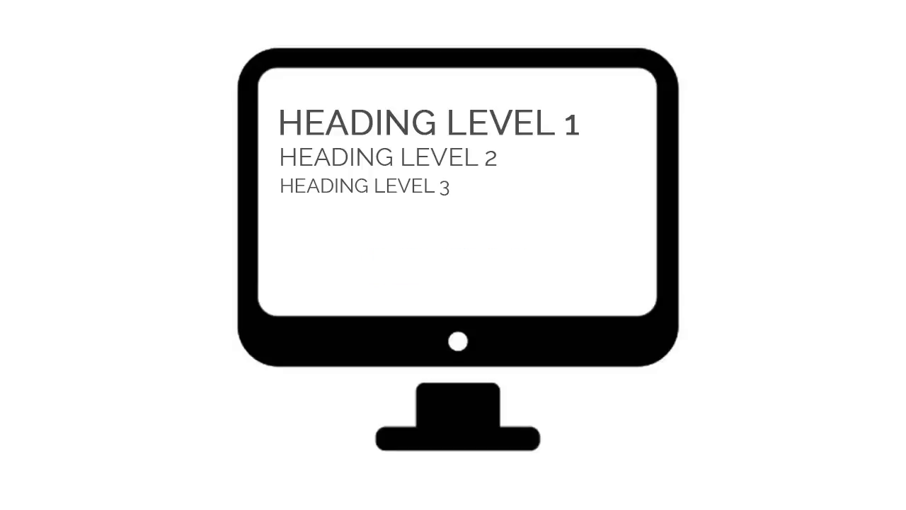